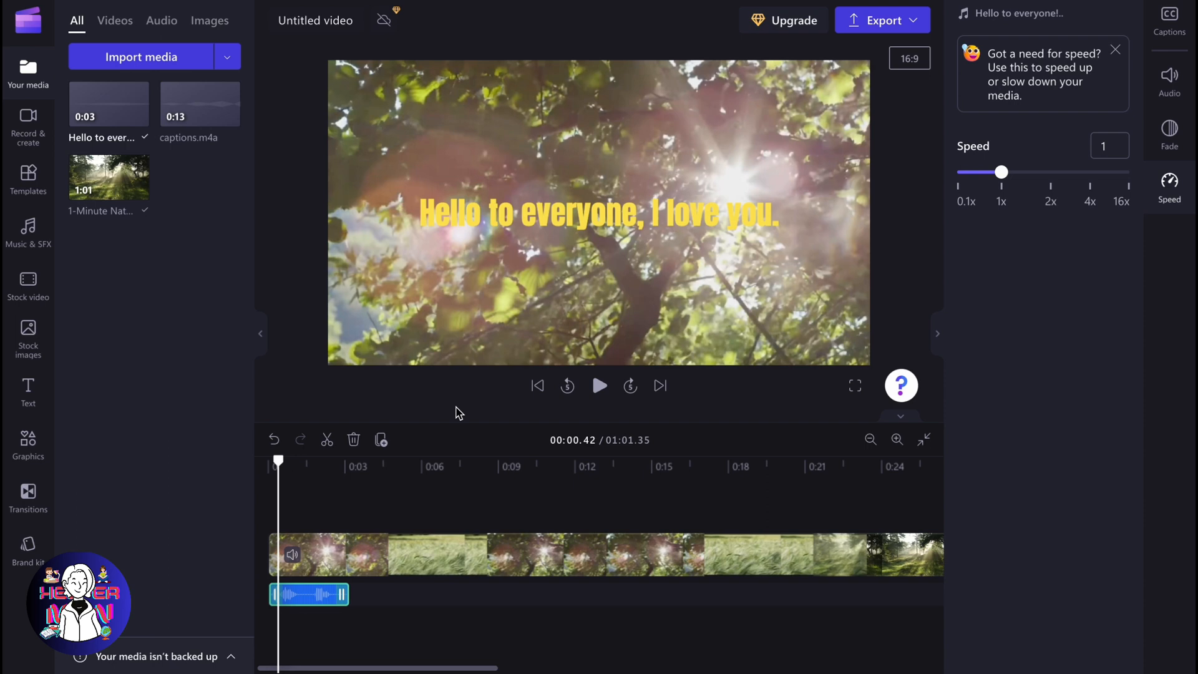
Show the Record & create options: Screen and camera, Camera, Screen, Text to speech.
click(27, 126)
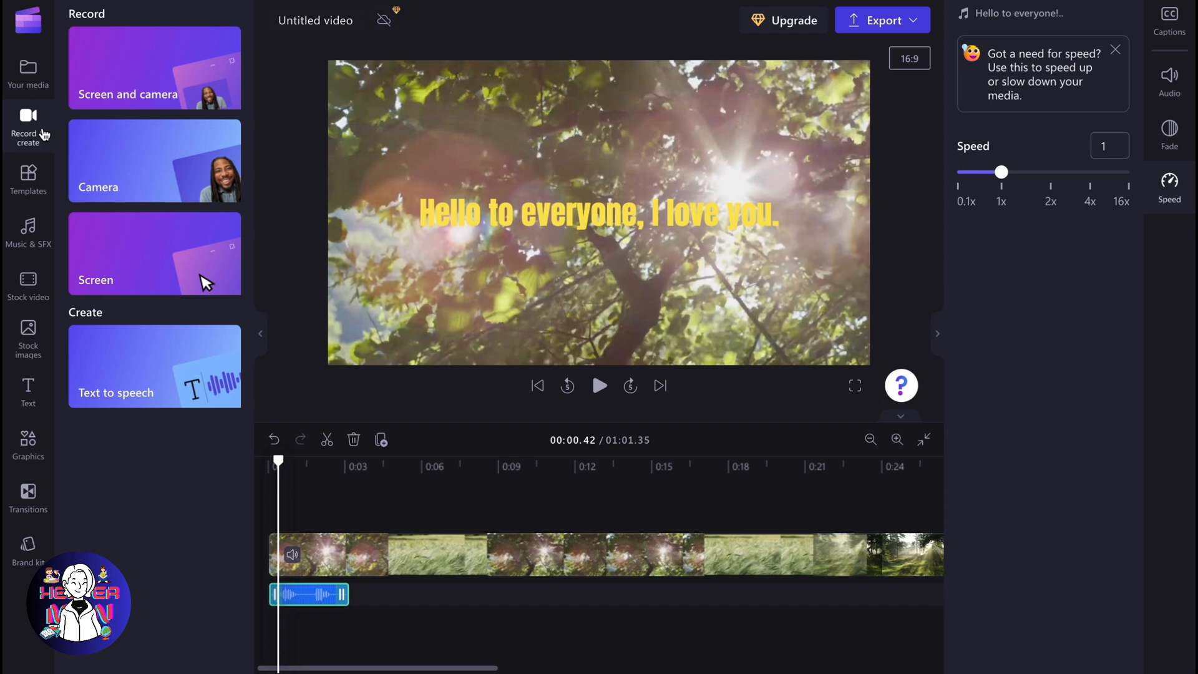
mouse_move(202, 83)
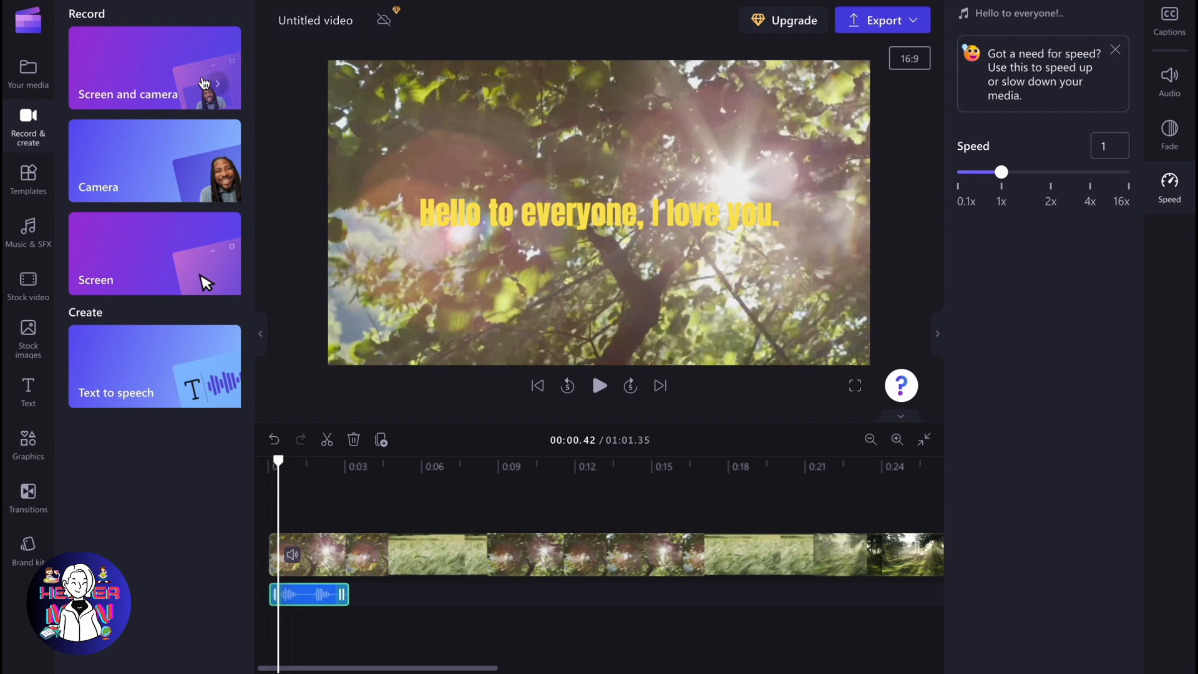
mouse_move(124, 170)
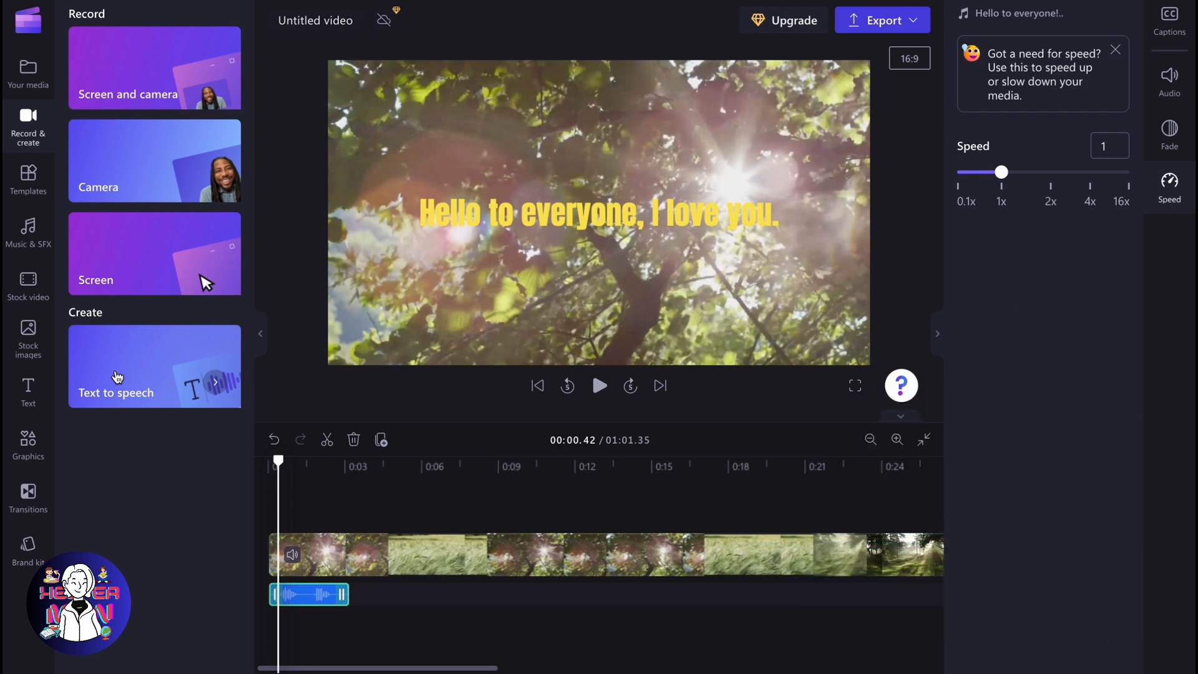
mouse_move(140, 380)
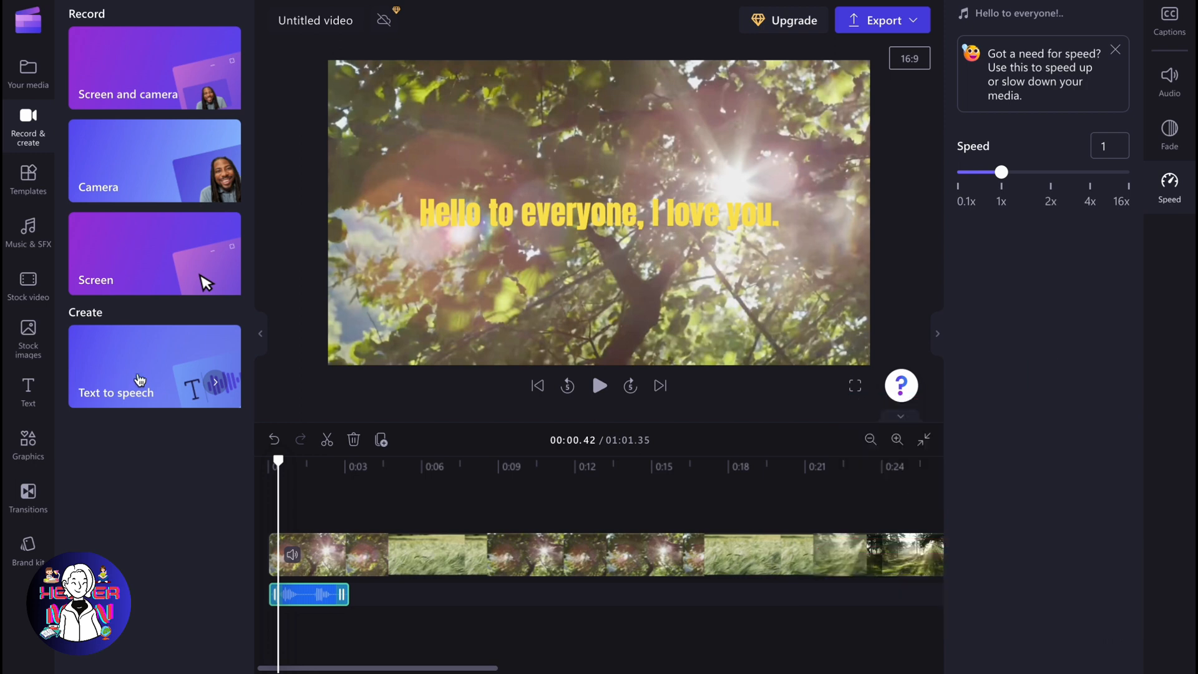
mouse_move(48, 436)
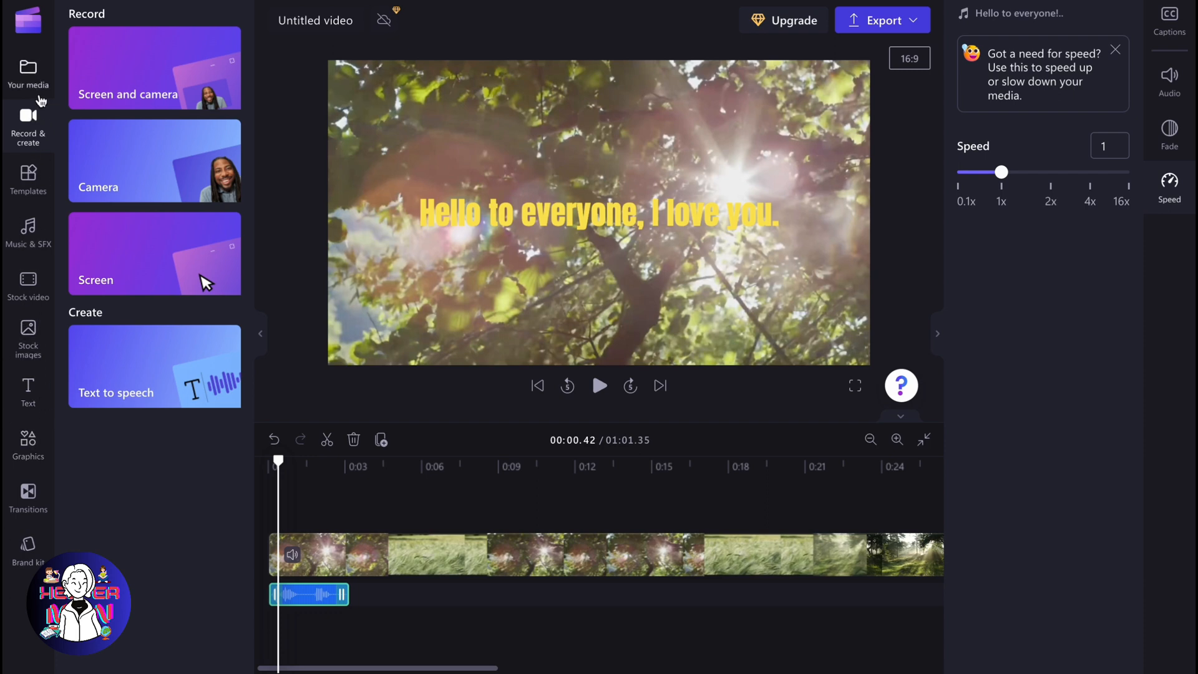
mouse_move(38, 370)
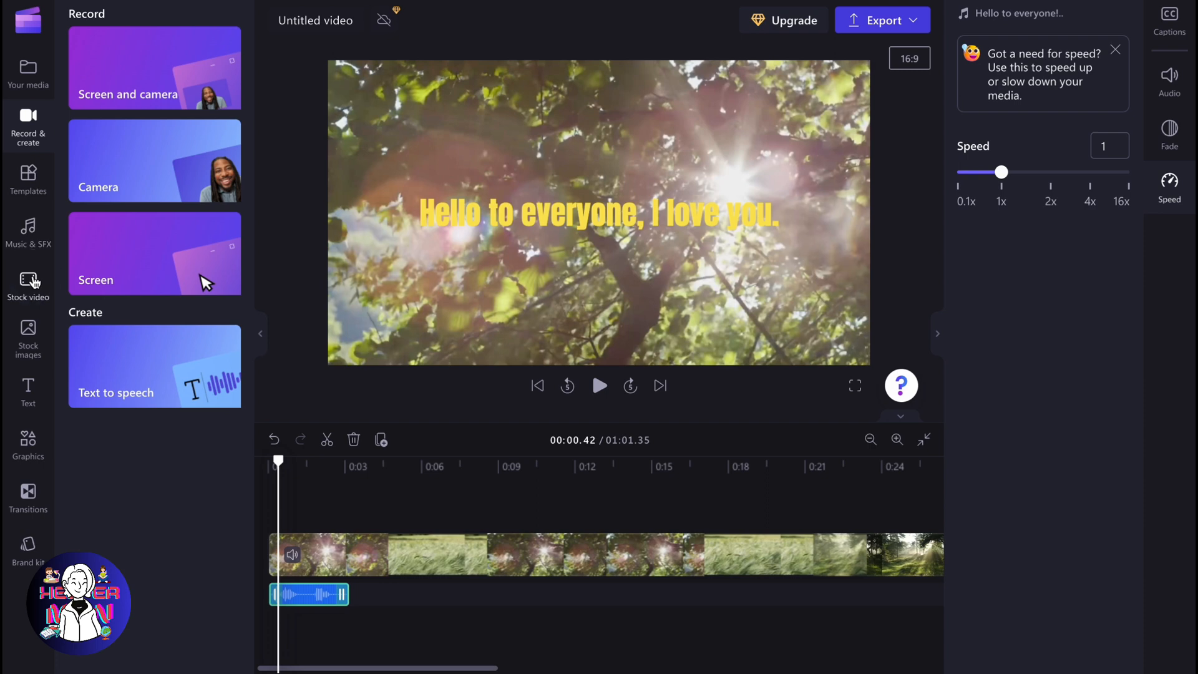
Browse the Stock video library of free clips, backgrounds and overlays.
click(27, 286)
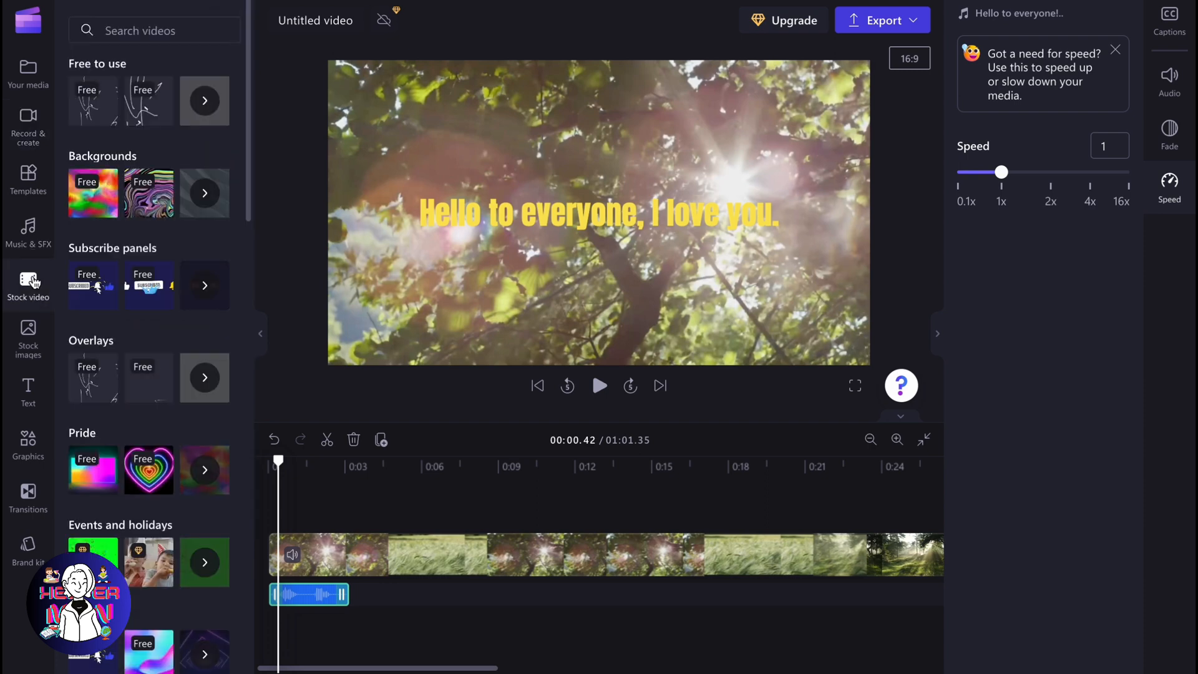
mouse_move(7, 30)
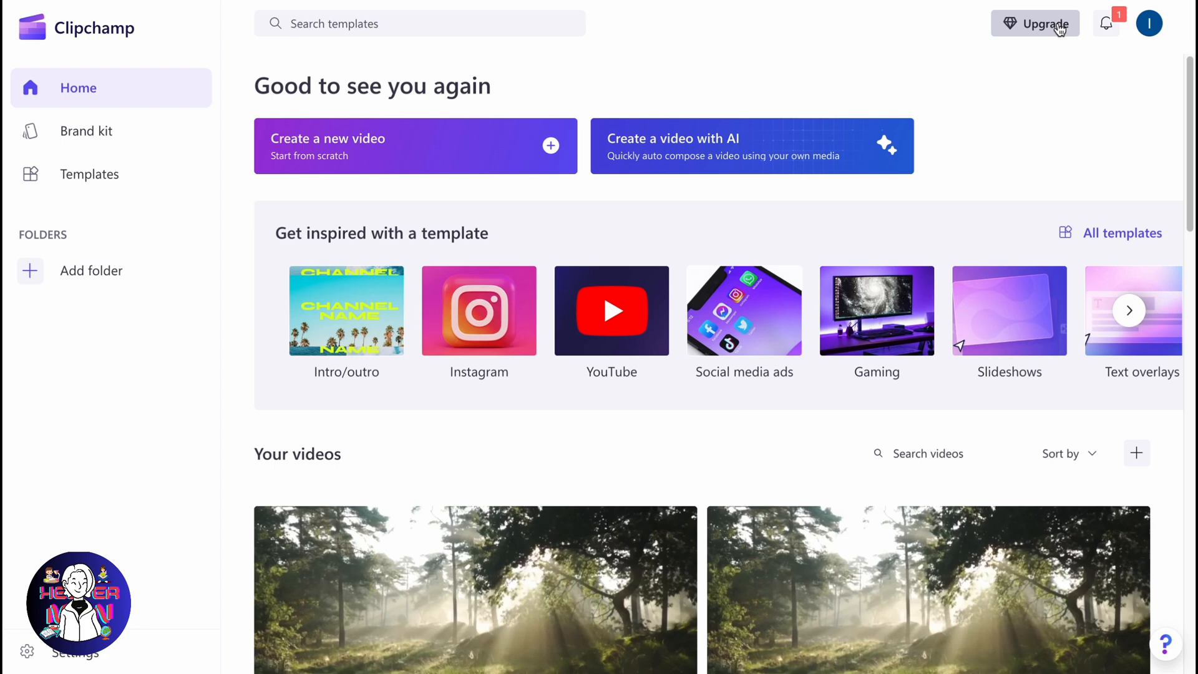
Open Choose a plan from the Upgrade button to compare Free and Essentials.
click(1034, 23)
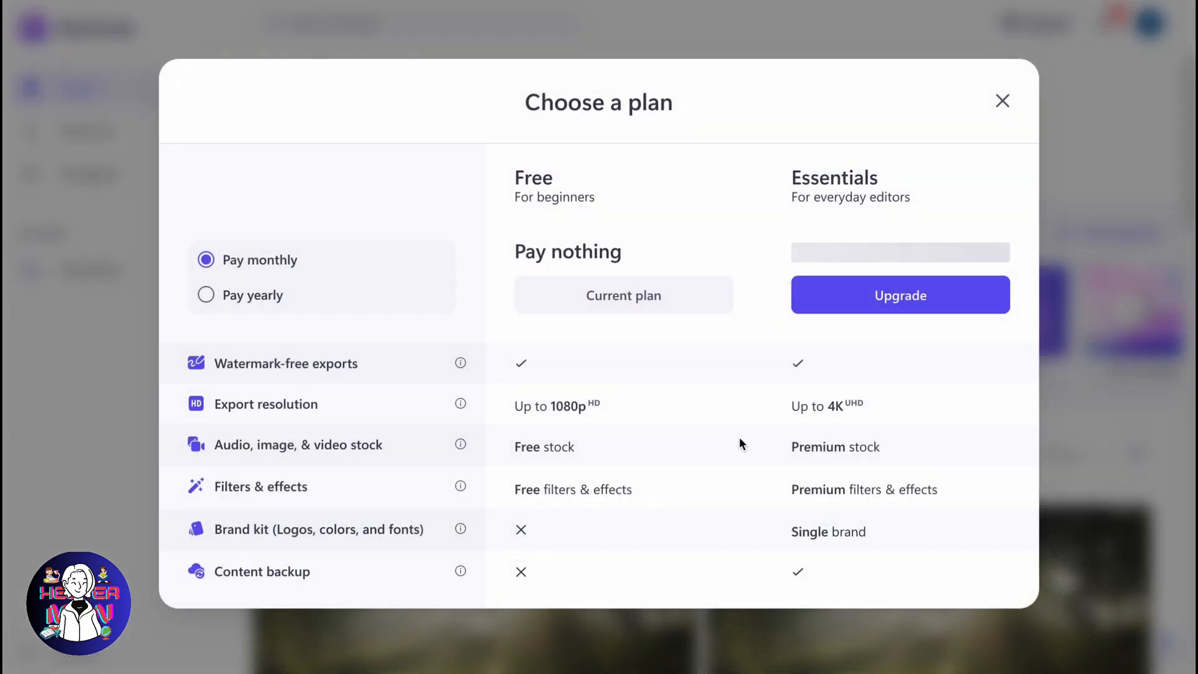
mouse_move(535, 187)
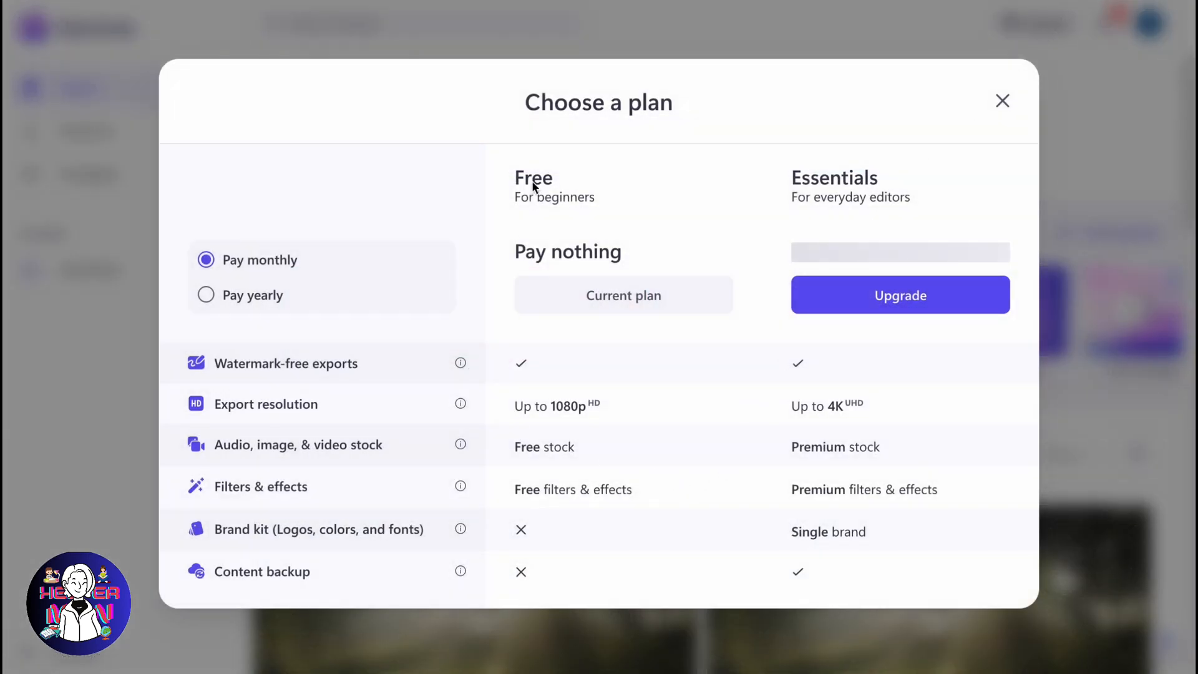
mouse_move(802, 385)
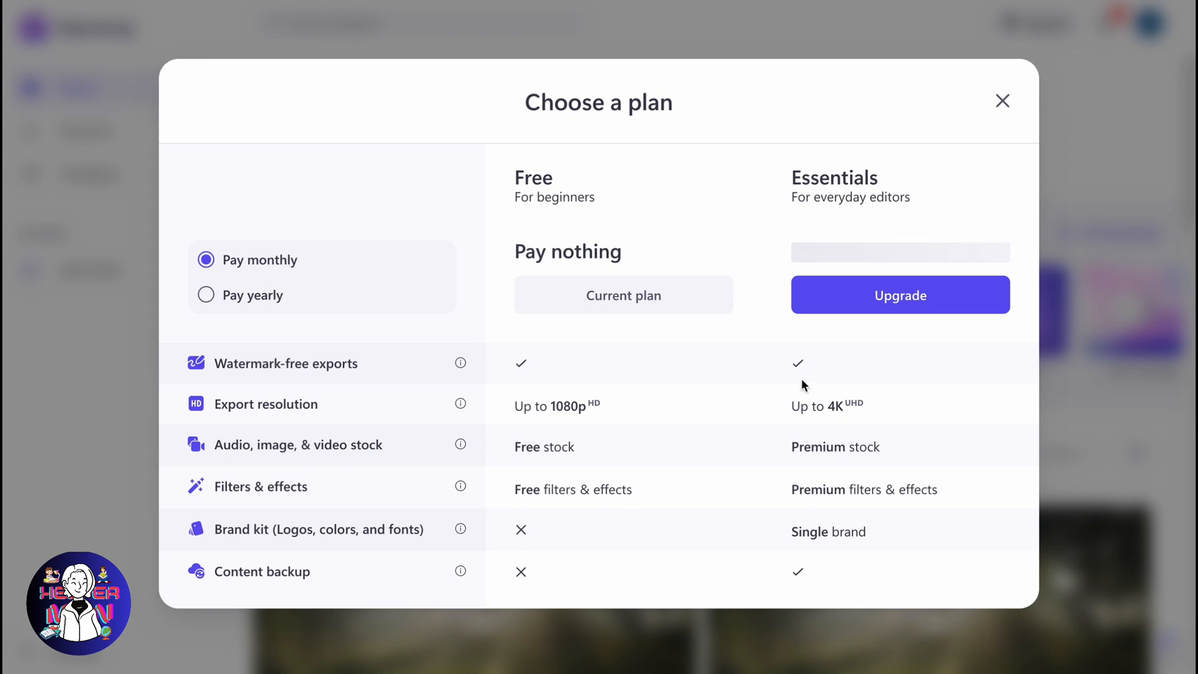
mouse_move(756, 449)
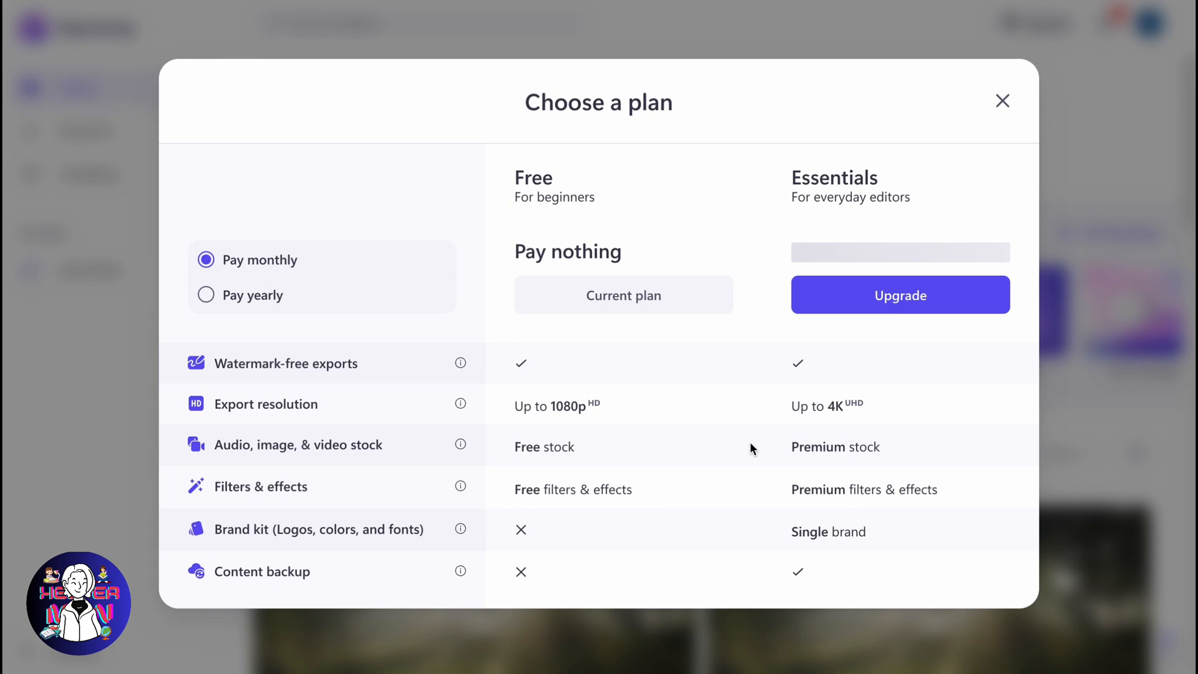
mouse_move(970, 167)
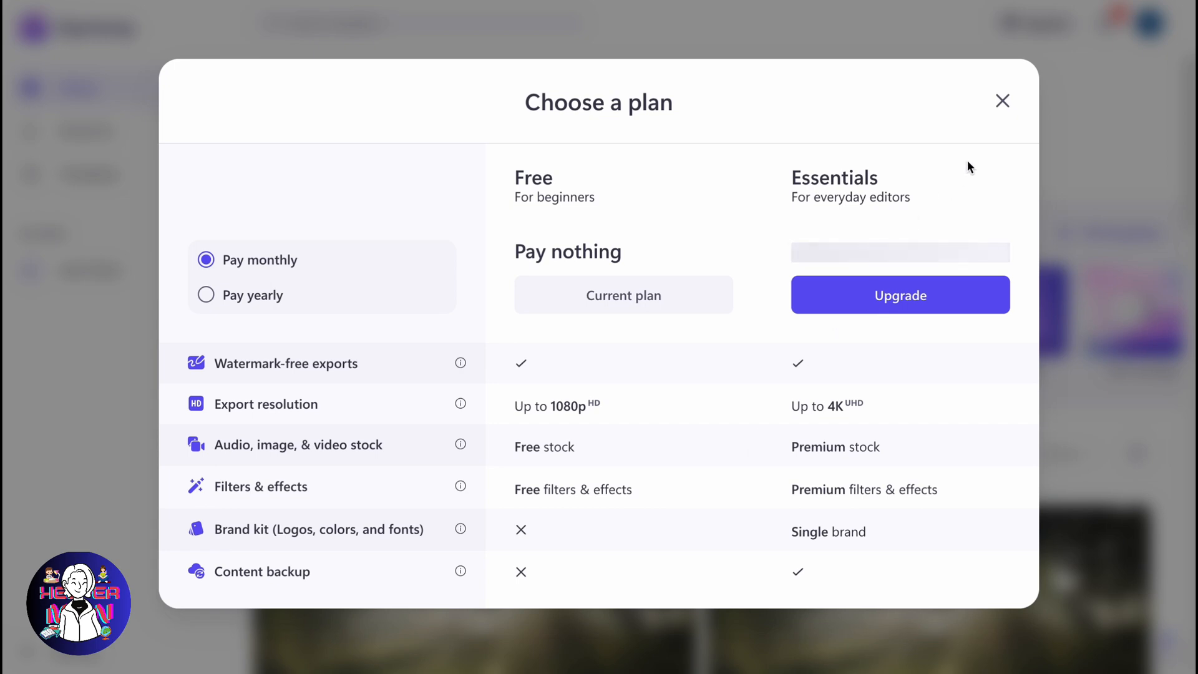
Close the plan dialog and scroll through the Your videos gallery of Untitled videos.
click(1002, 101)
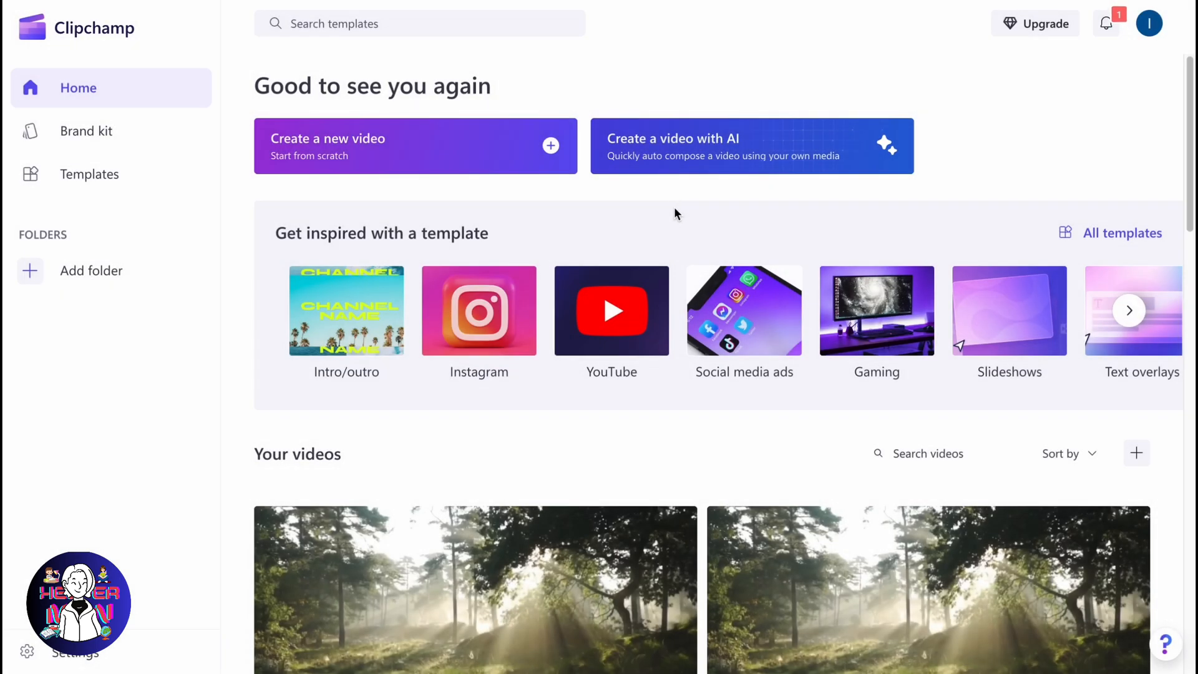
mouse_move(651, 230)
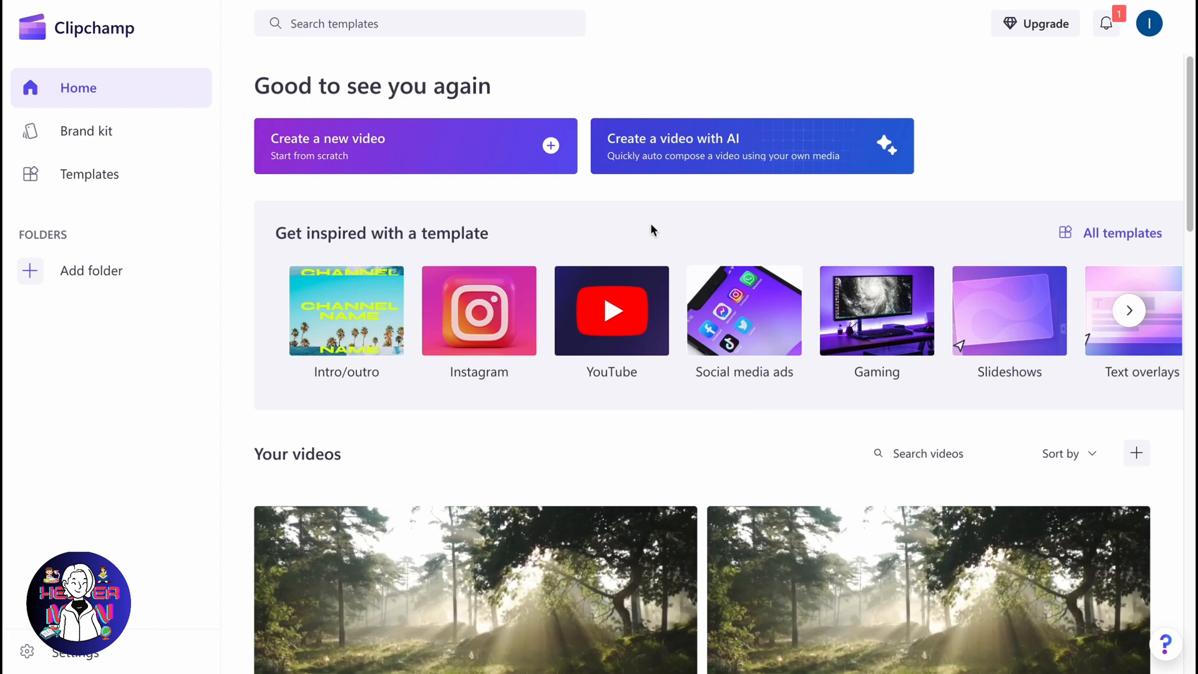
scroll(down, 3)
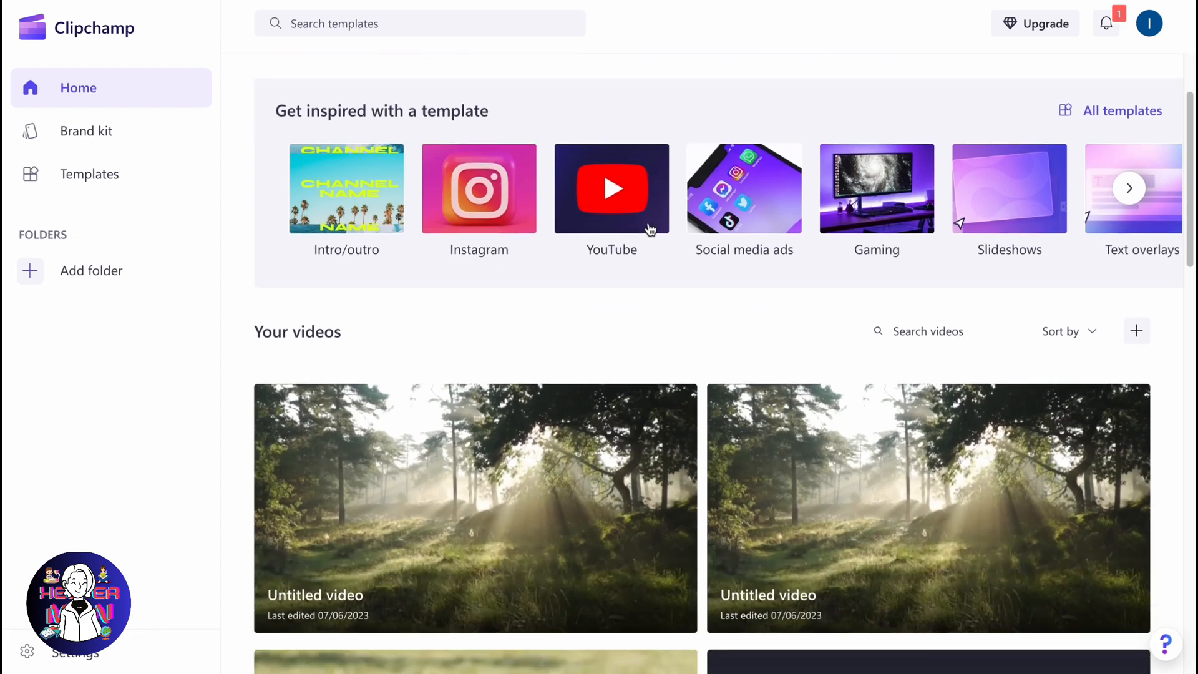
scroll(down, 3)
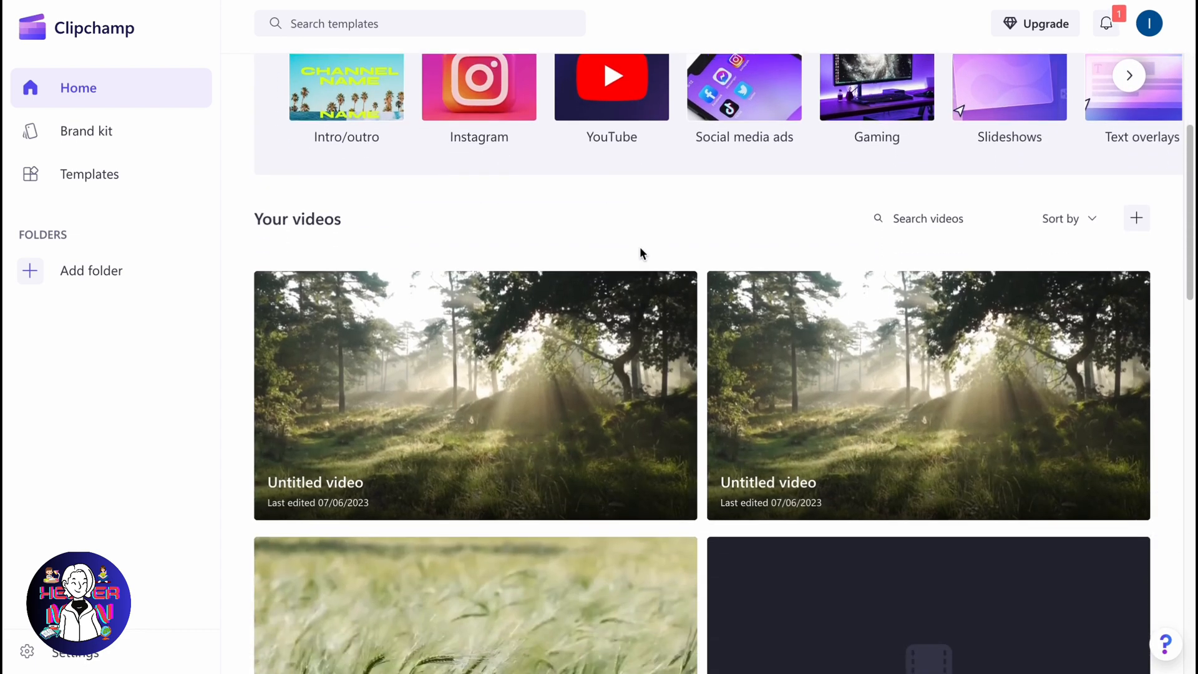
scroll(down, 3)
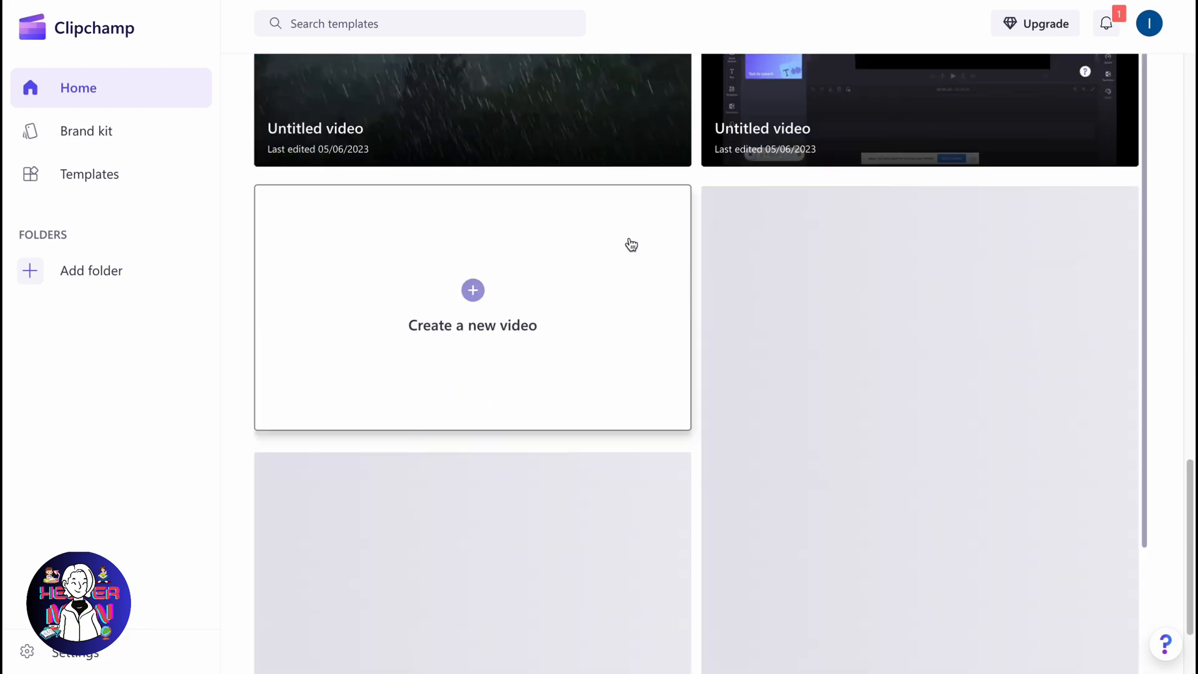
scroll(up, 3)
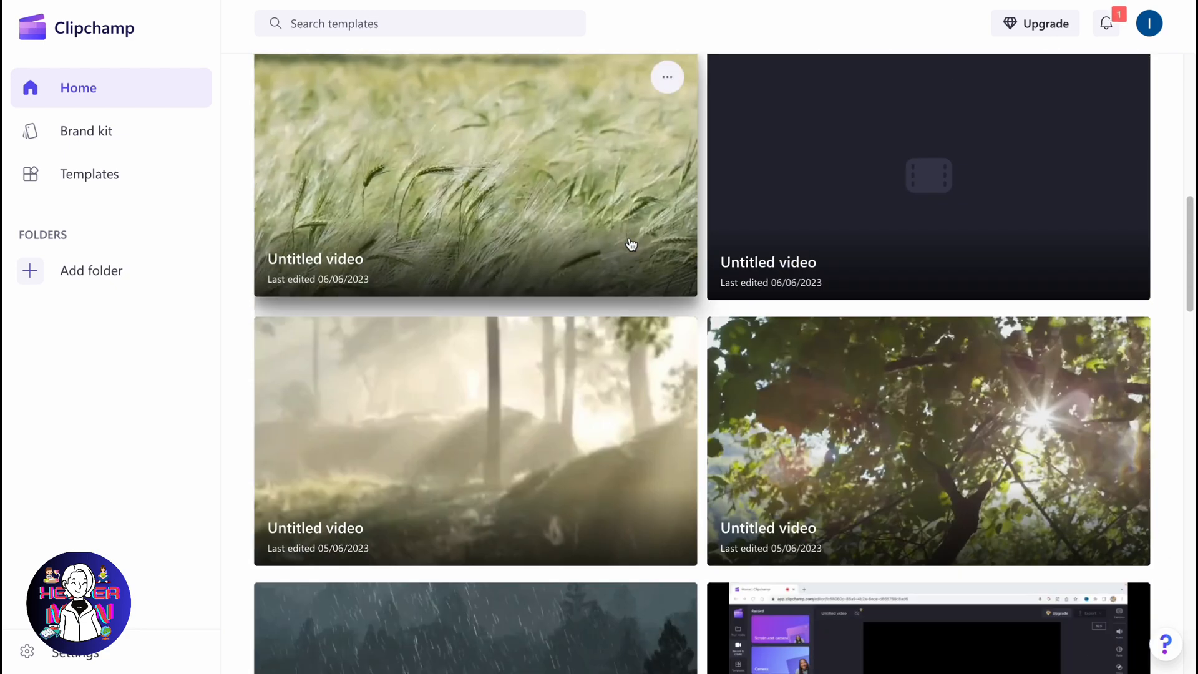
scroll(down, 3)
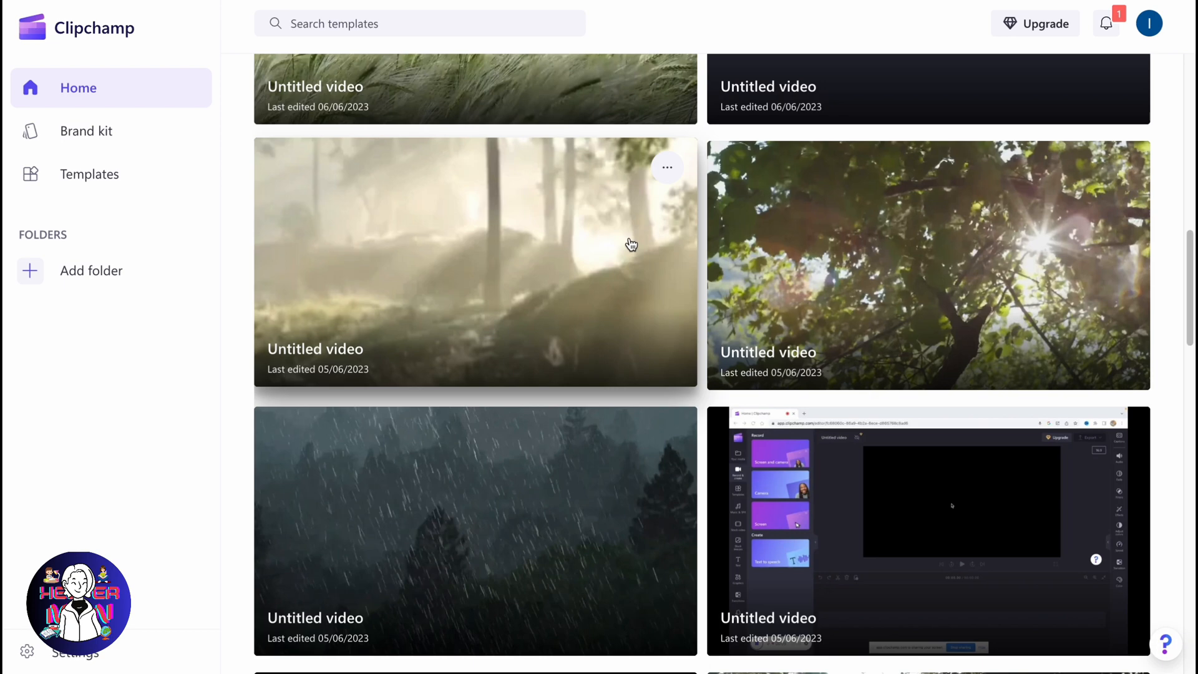
scroll(up, 3)
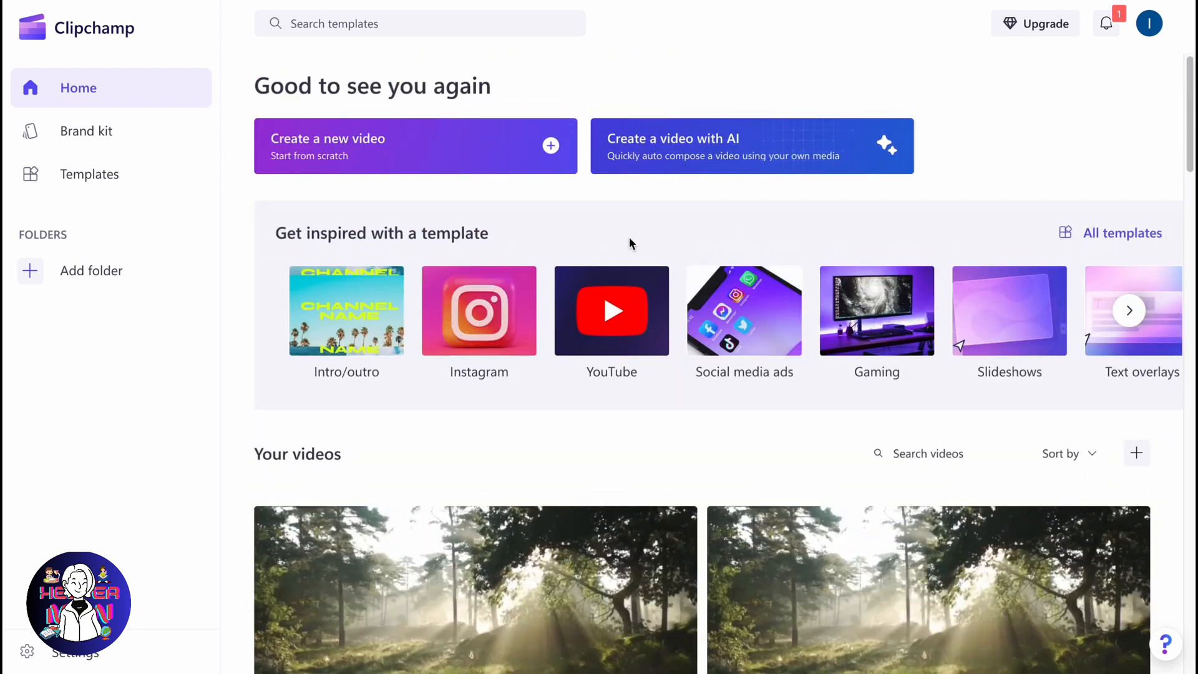
mouse_move(640, 242)
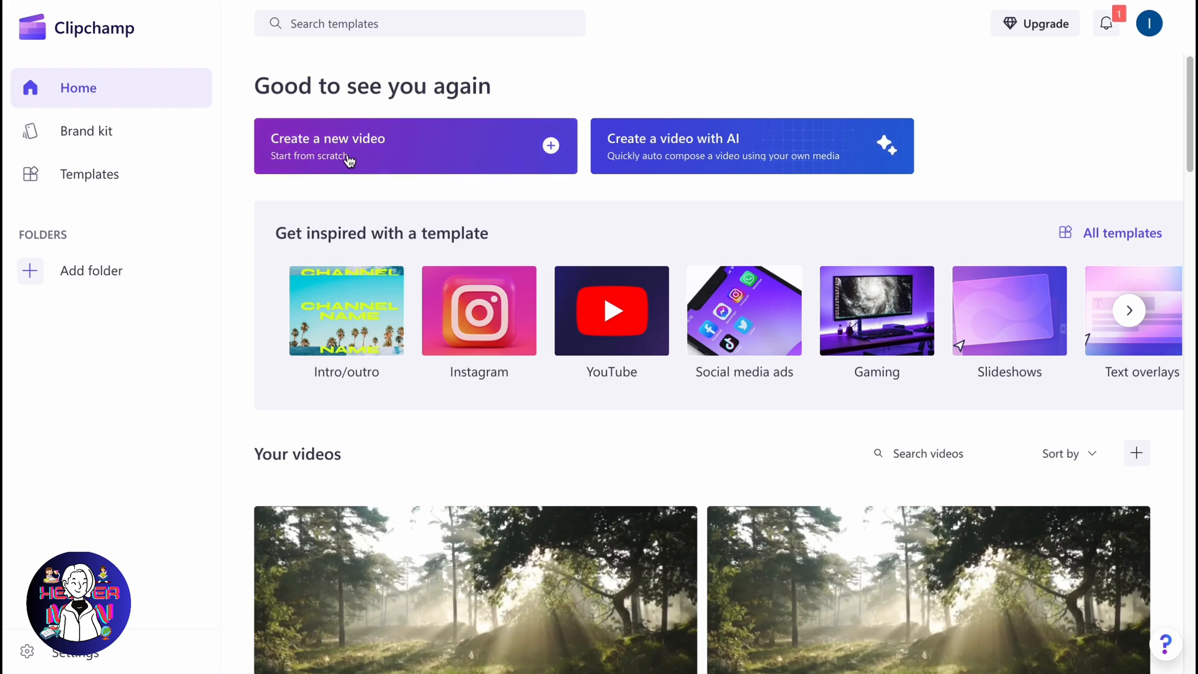
Start a new video, then delete the empty Untitled video card from the gallery.
click(327, 146)
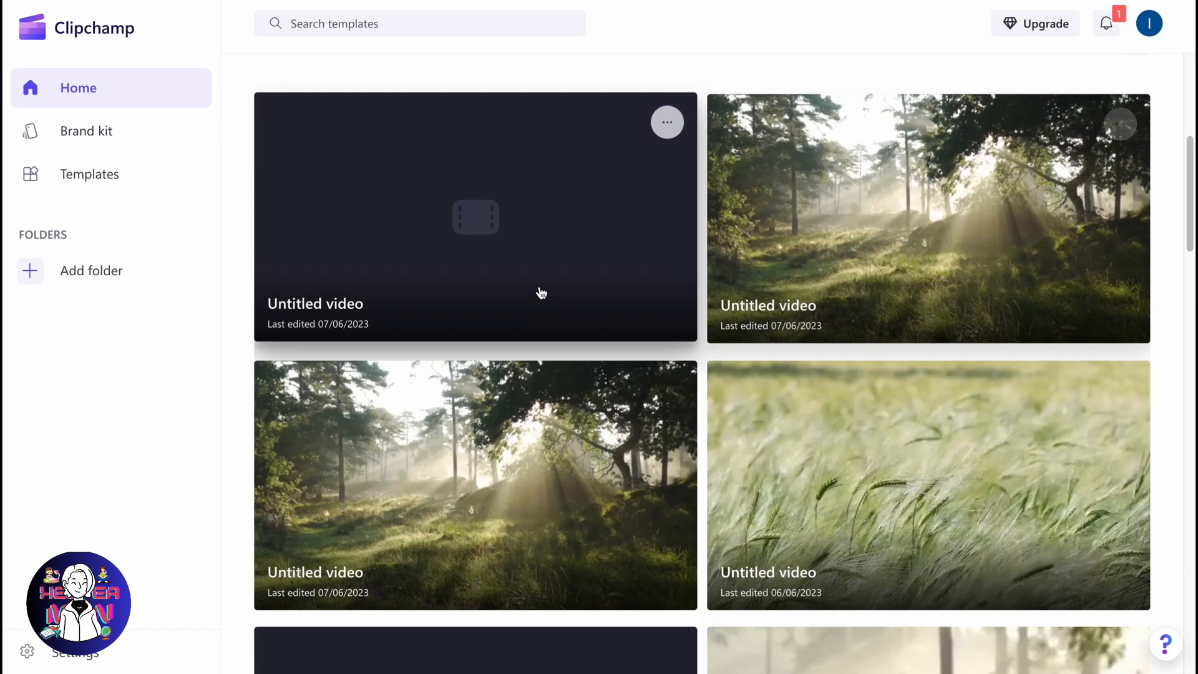
click(666, 122)
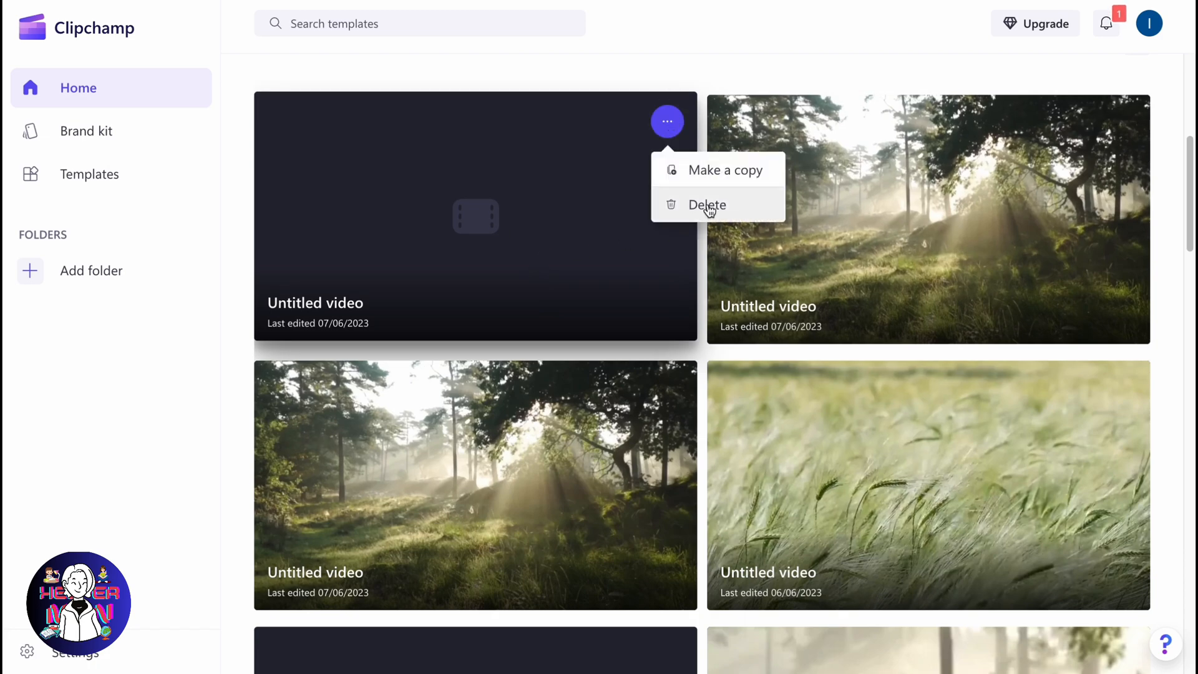
click(705, 204)
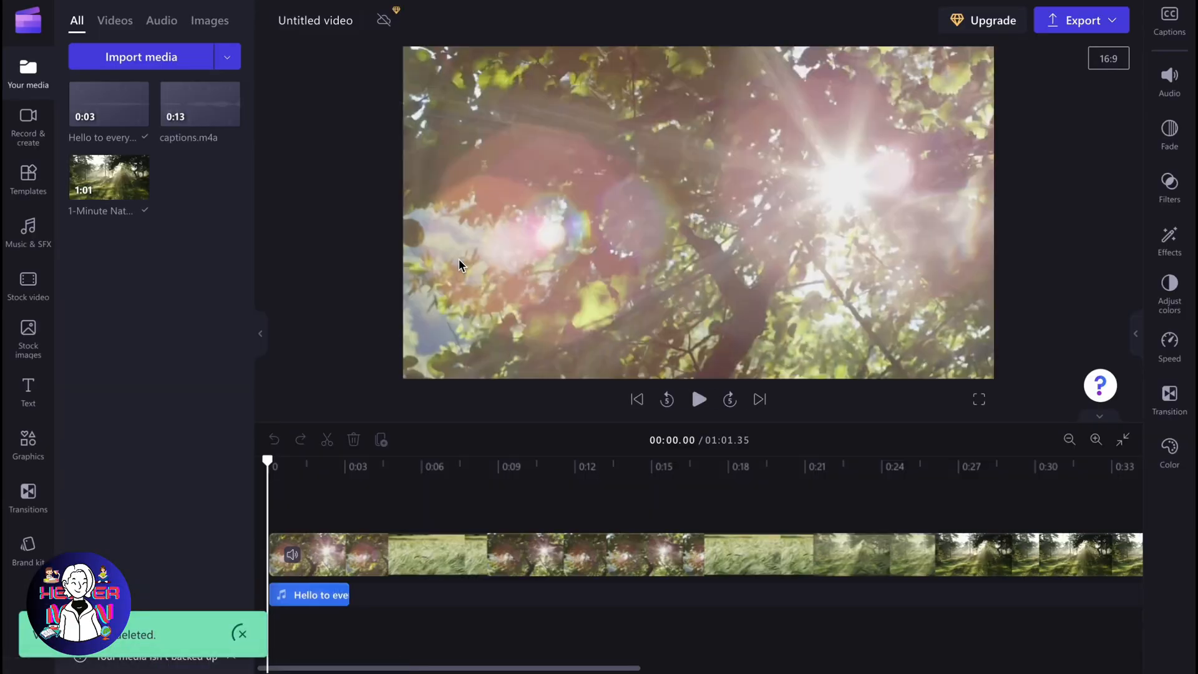
click(241, 634)
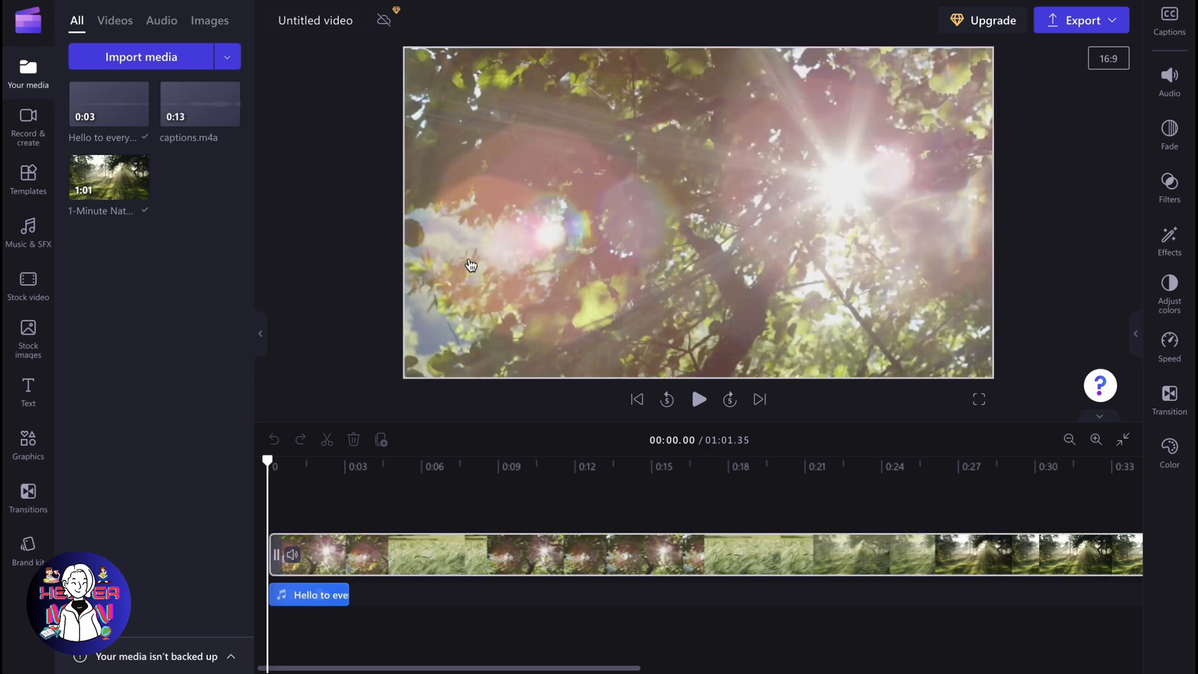
mouse_move(530, 254)
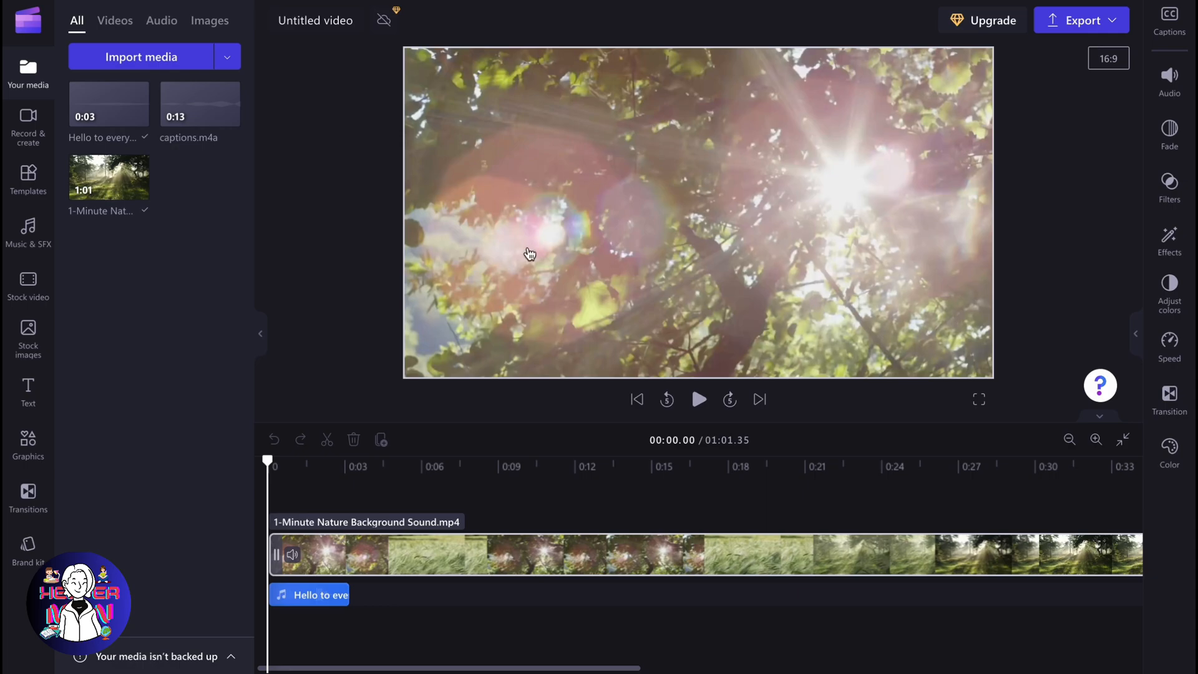